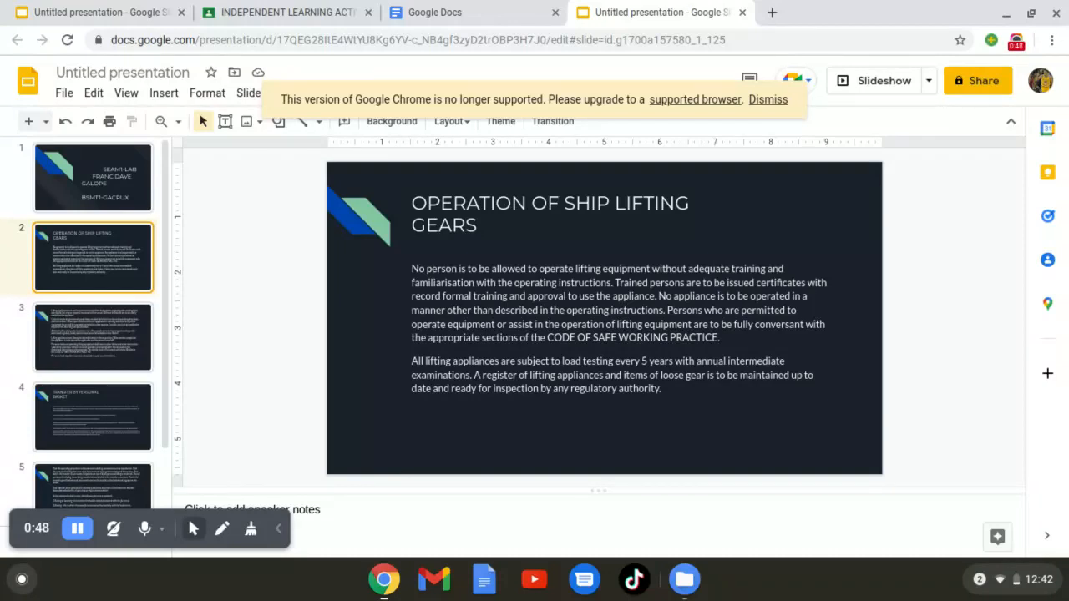
# Show slide 3 on lifting appliance limits and controls from the filmstrip
pyautogui.click(92, 337)
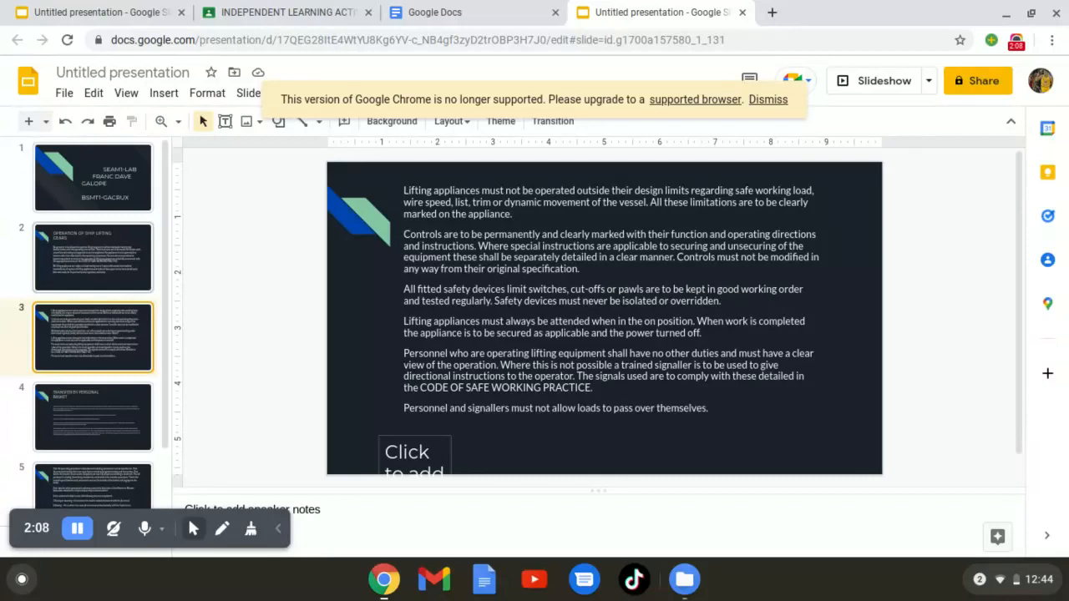
# Show slide 4, Transfer by Personal Basket, from the filmstrip
pyautogui.click(92, 416)
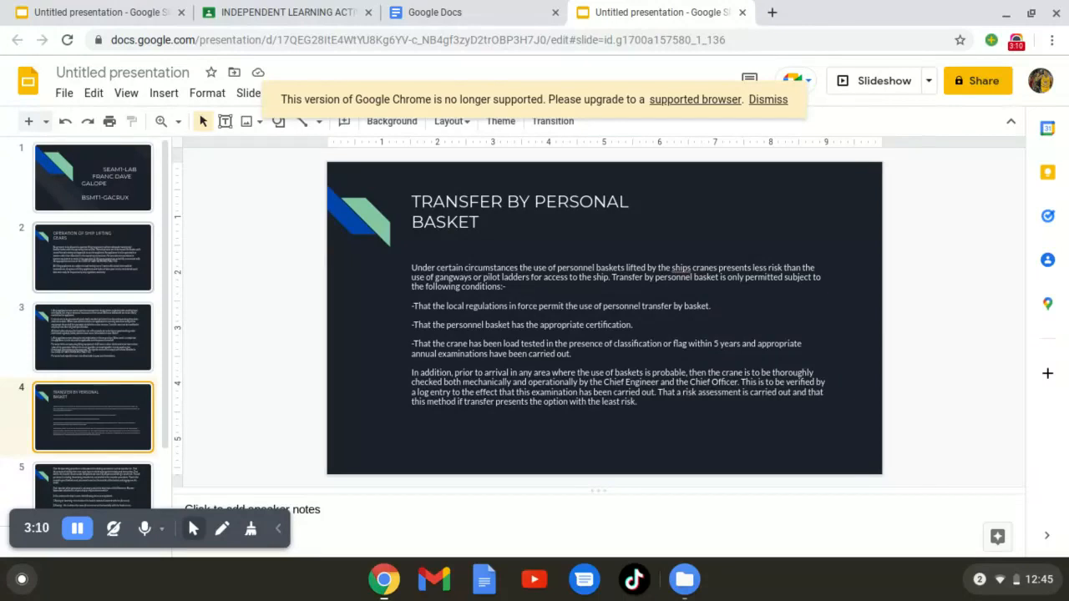
pyautogui.click(92, 469)
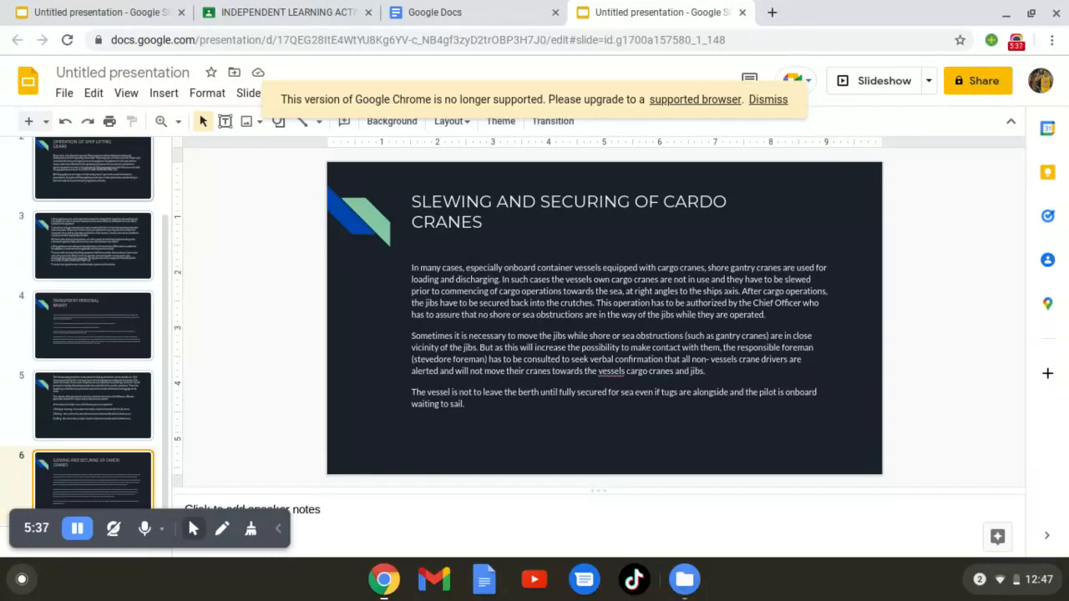
pyautogui.moveTo(722, 156)
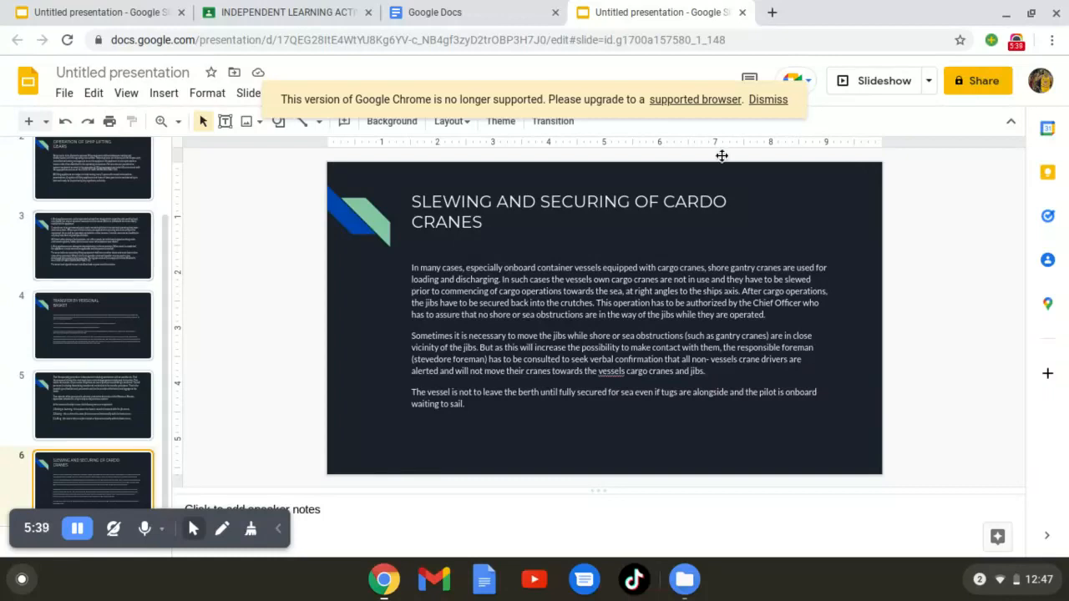